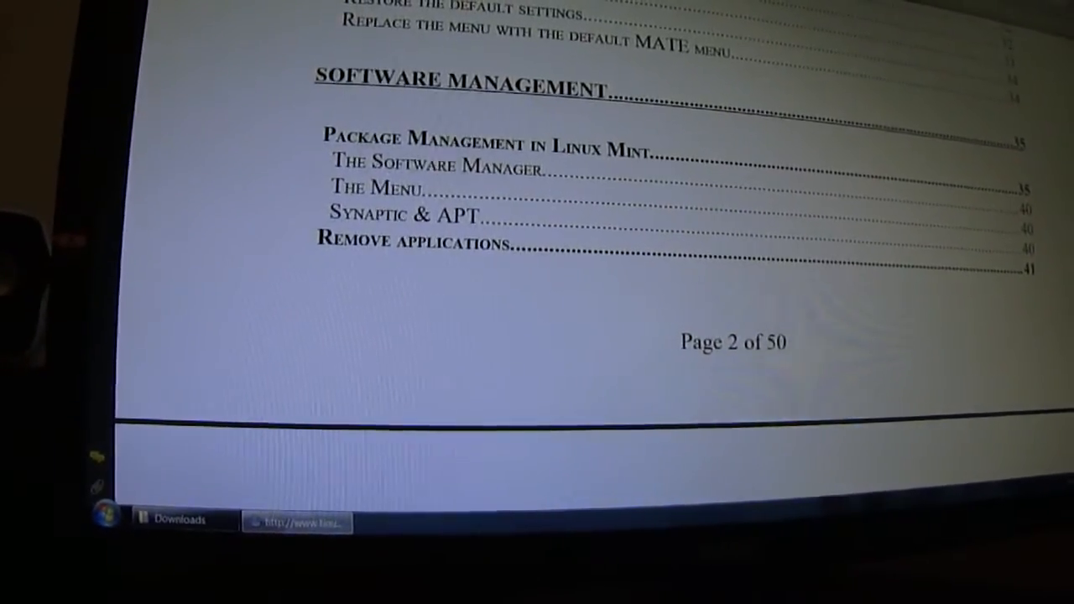
Step: Zoom the user guide out and scroll from page 2 to the BIOS boot note on page 11
{"action": "left_click", "coordinate": [382, 15]}
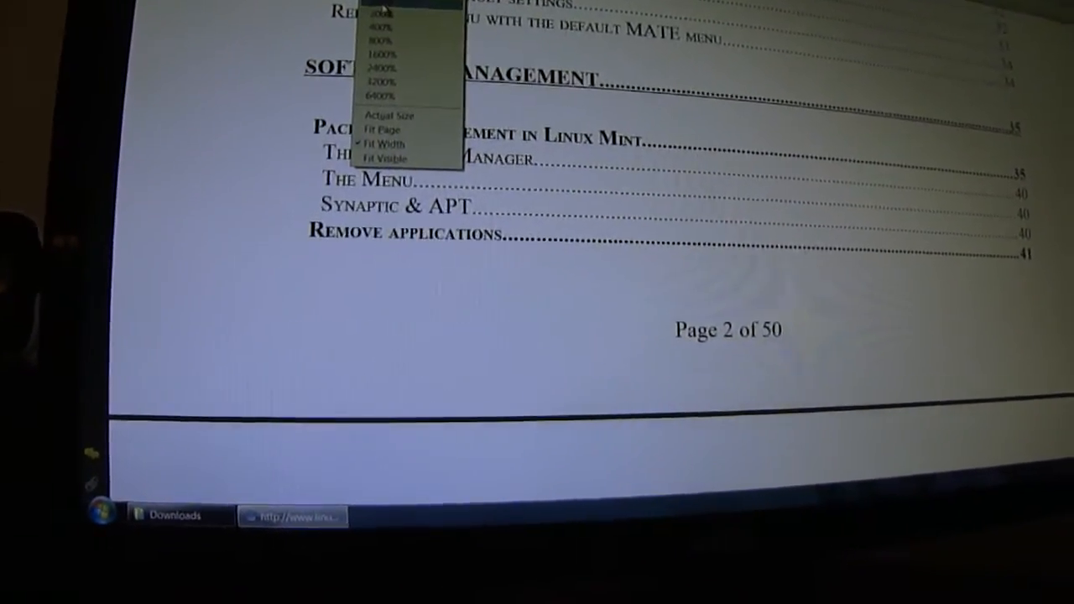
{"action": "left_click", "coordinate": [382, 130]}
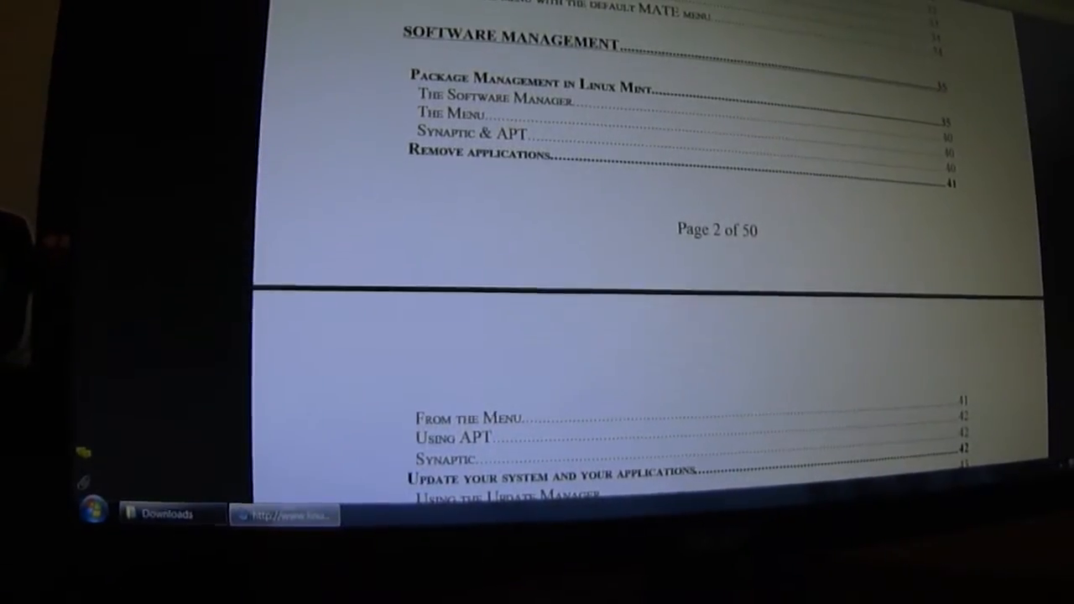
{"action": "scroll", "scroll_direction": "down", "scroll_amount": 3}
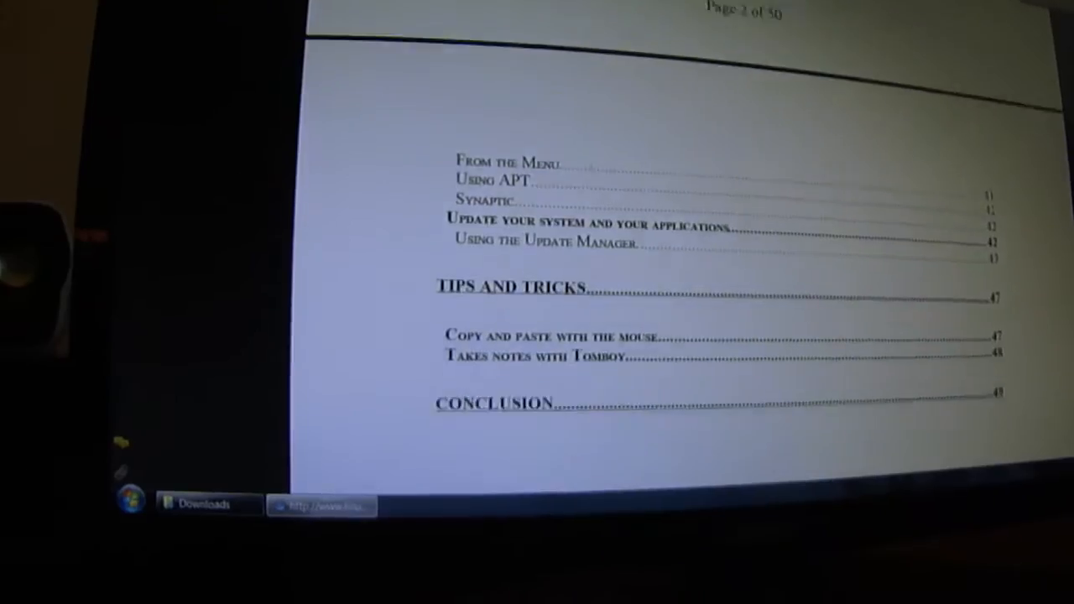
{"action": "scroll", "scroll_direction": "down", "scroll_amount": 3}
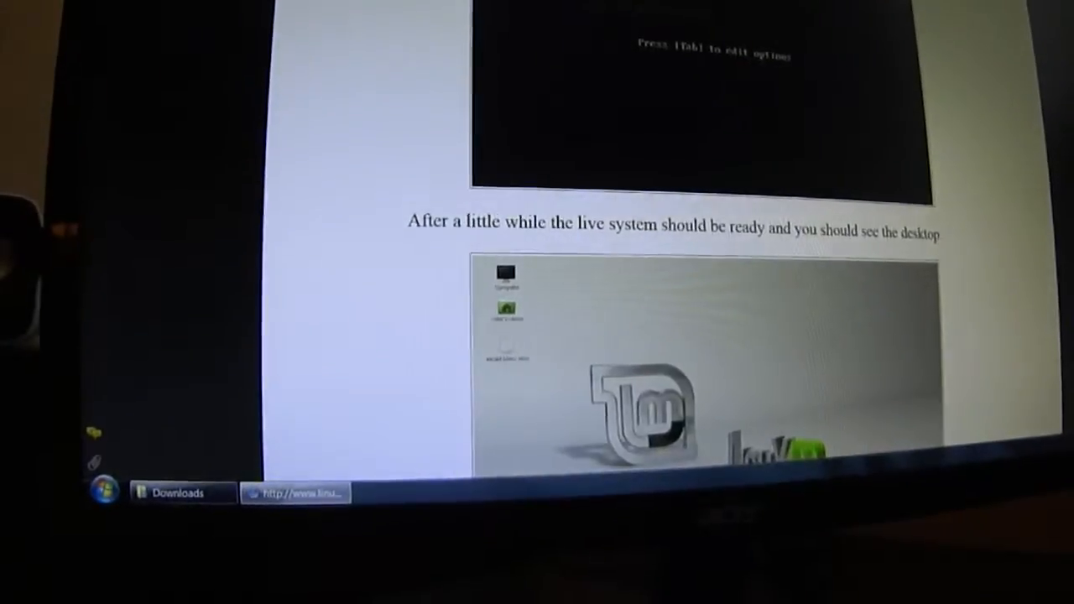
{"action": "scroll", "scroll_direction": "down", "scroll_amount": 3}
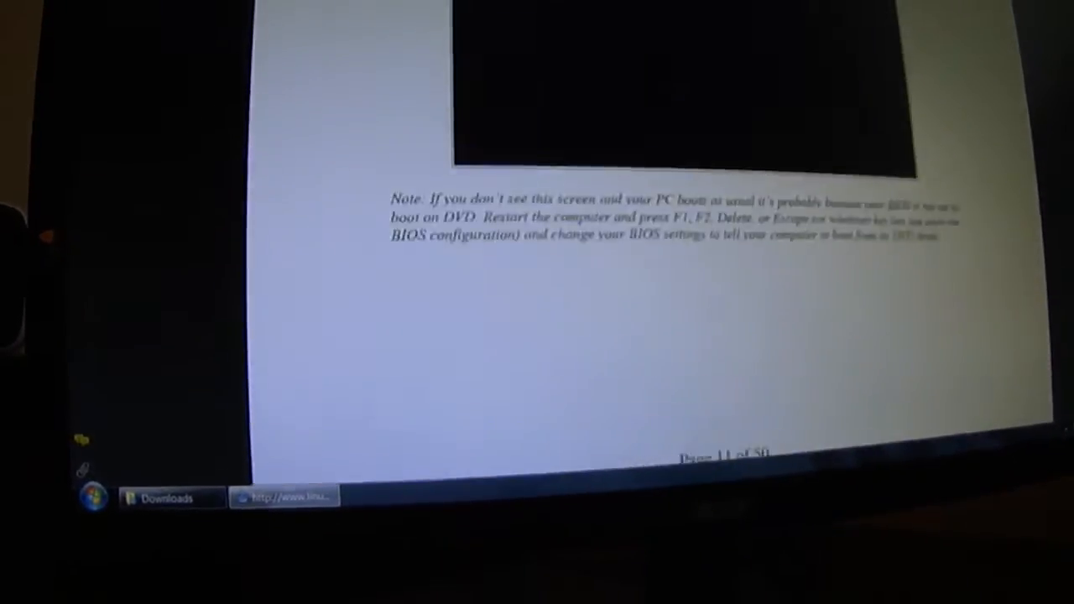
{"action": "scroll", "scroll_direction": "up", "scroll_amount": 3}
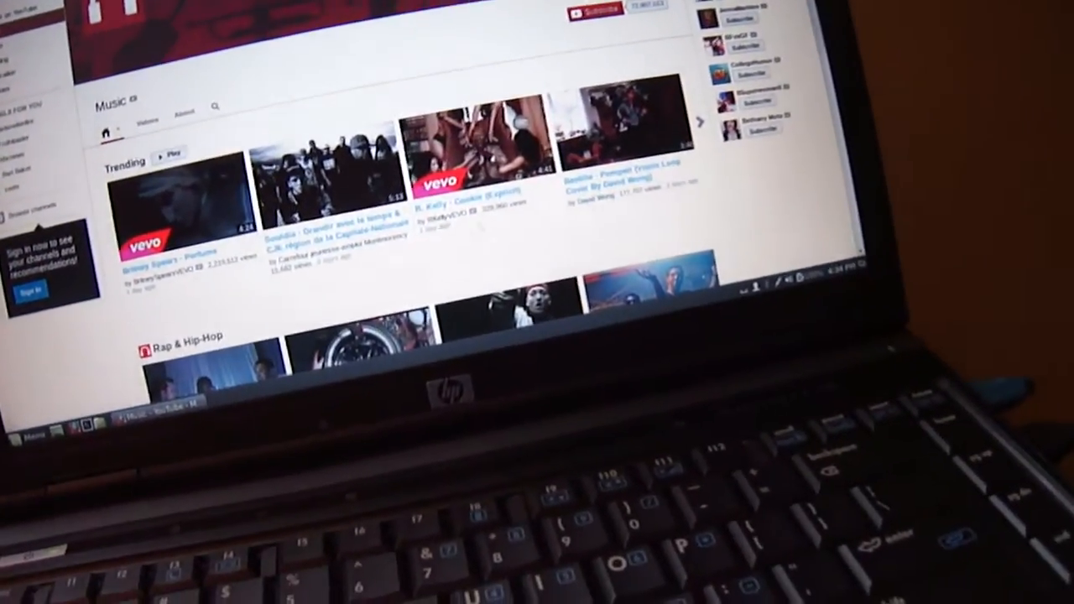
{"action": "left_click", "coordinate": [172, 202]}
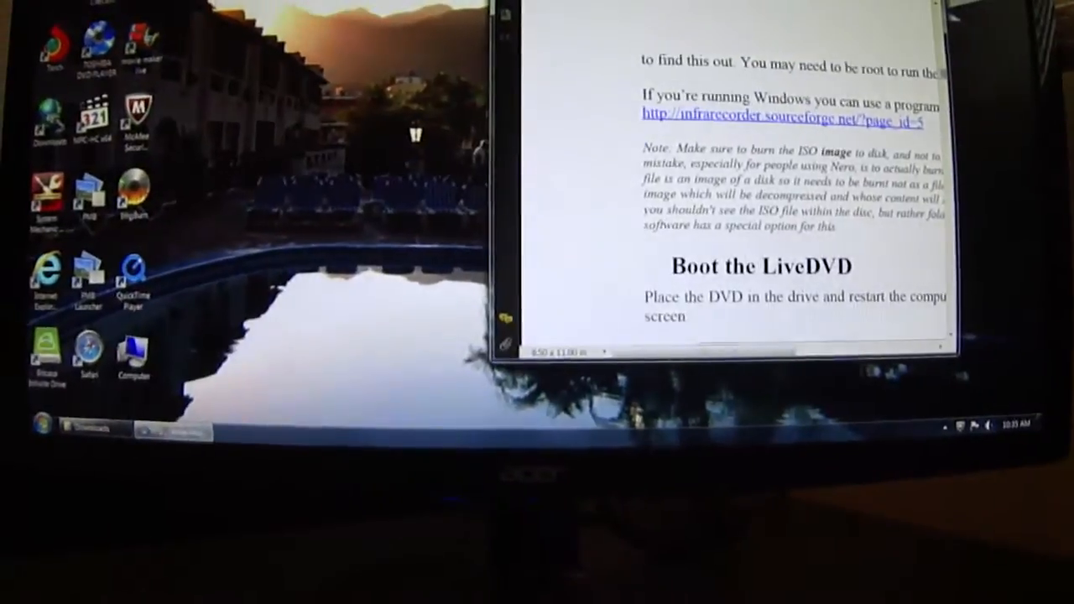
Step: Scroll to the ISO burning note above the 'Boot the LiveDVD' section
{"action": "scroll", "scroll_direction": "down", "scroll_amount": 3}
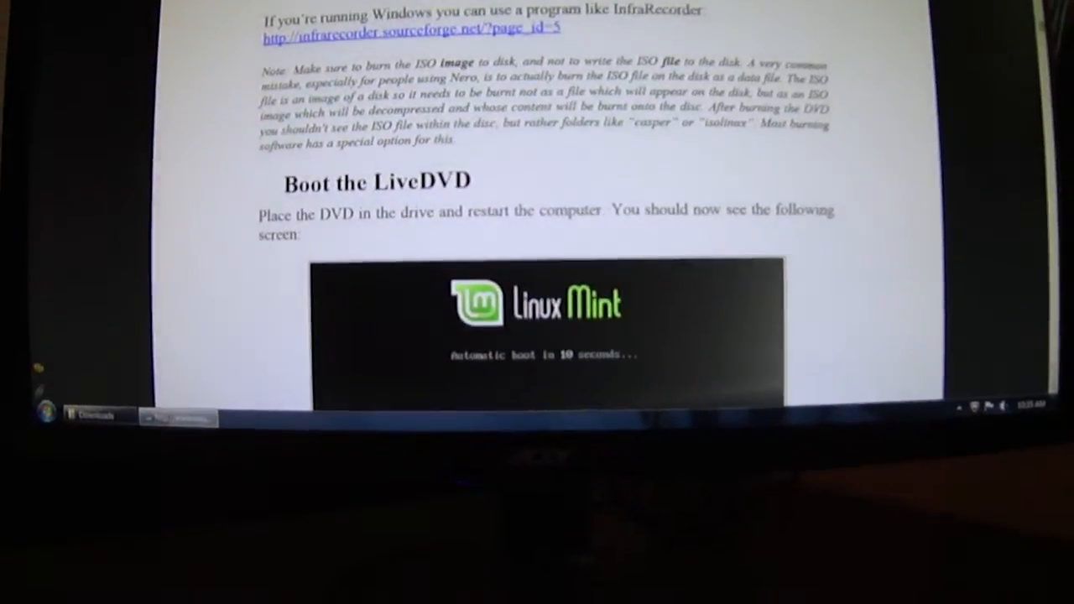